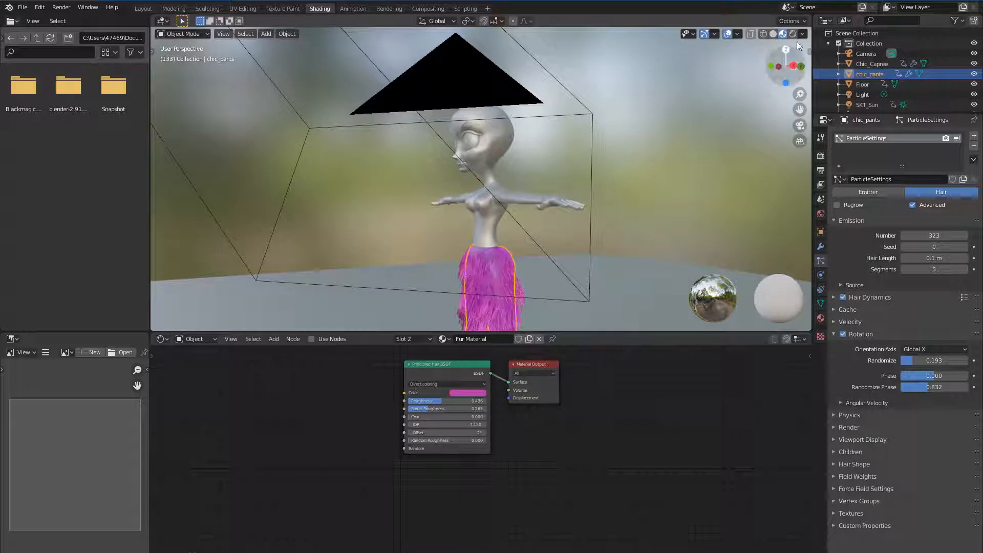
Show the scene in Rendered shading with the Shader Editor set to the World's nodes
left_click(783, 34)
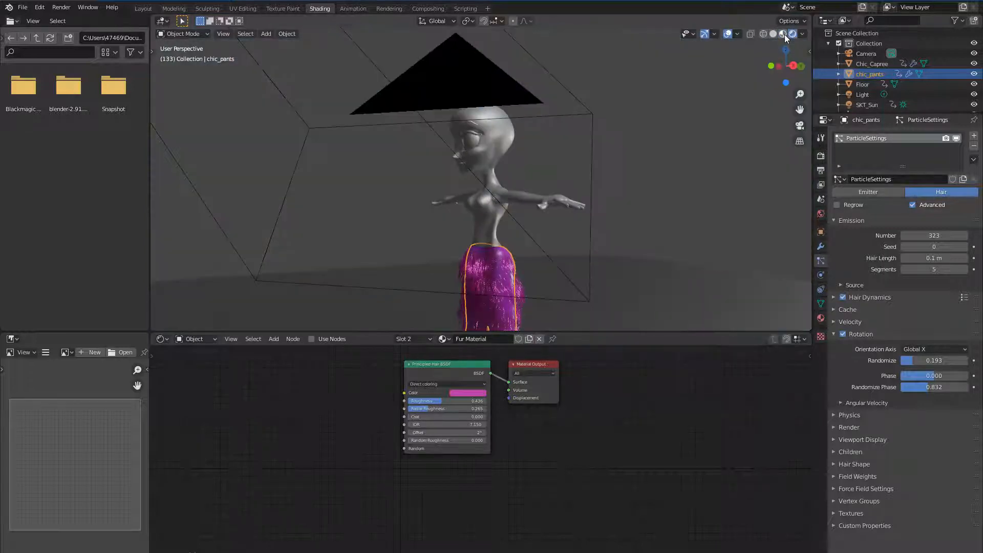
left_click(802, 33)
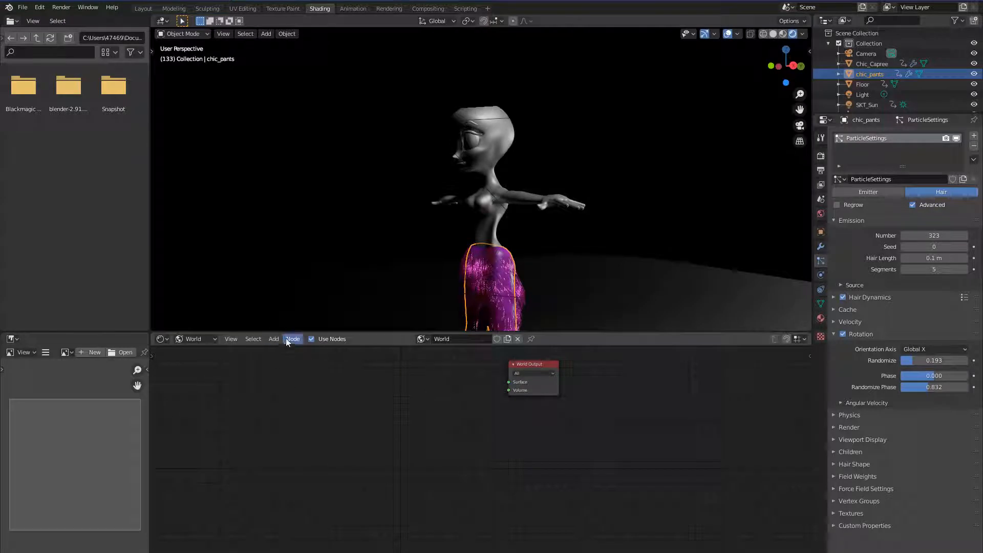
Feed an Environment Texture into the World Output surface and browse for its image
left_click(274, 339)
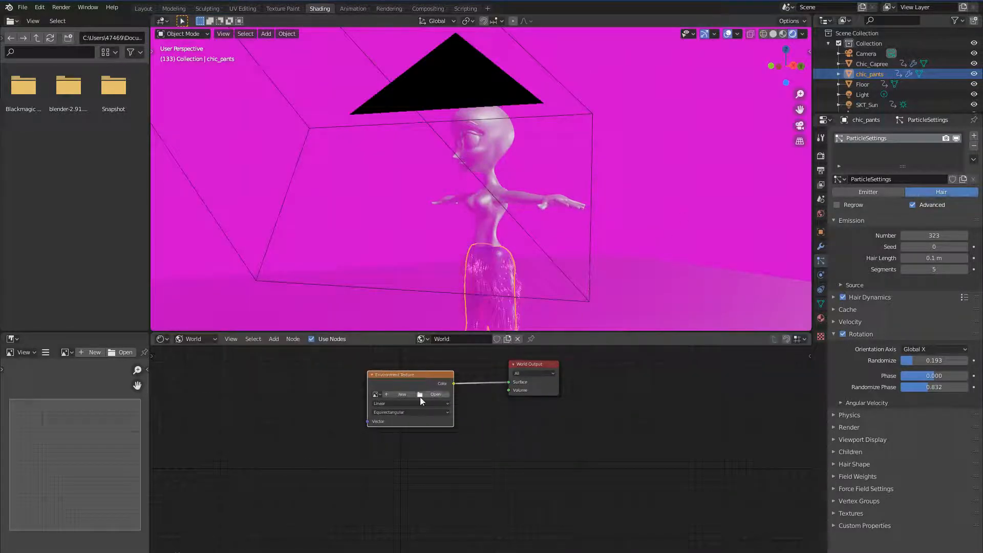
left_click(435, 394)
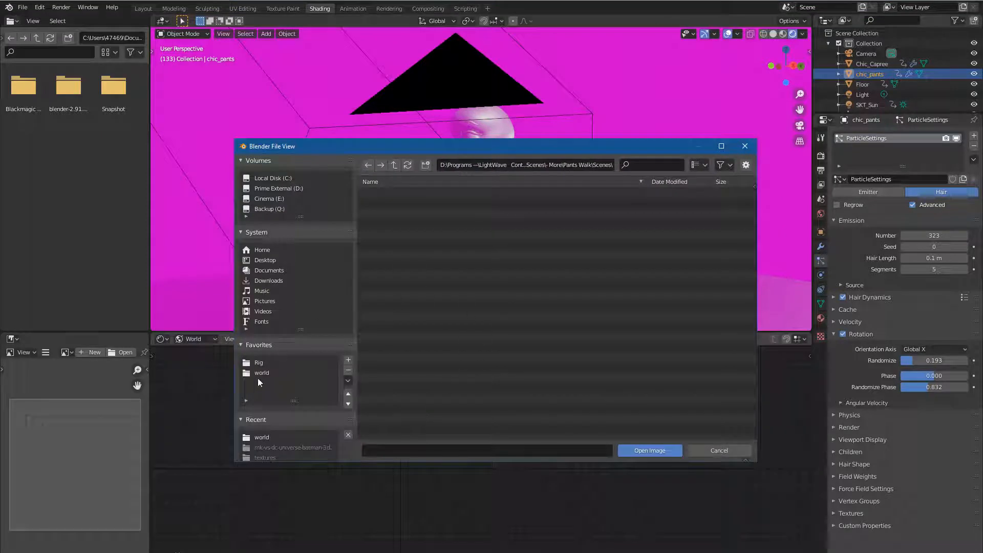
Load forest.exr from the studiolights world folder into the Environment Texture
double_click(261, 373)
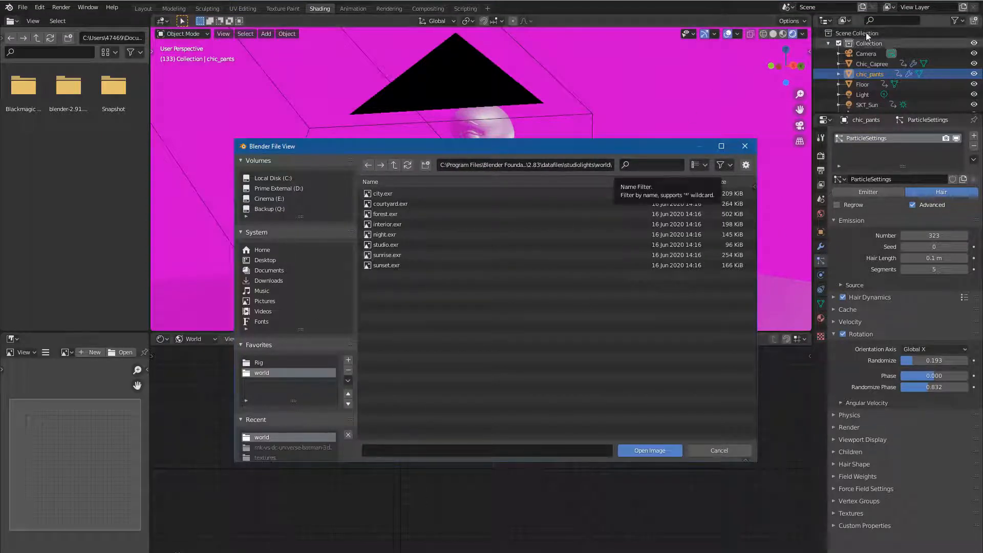
left_click(383, 214)
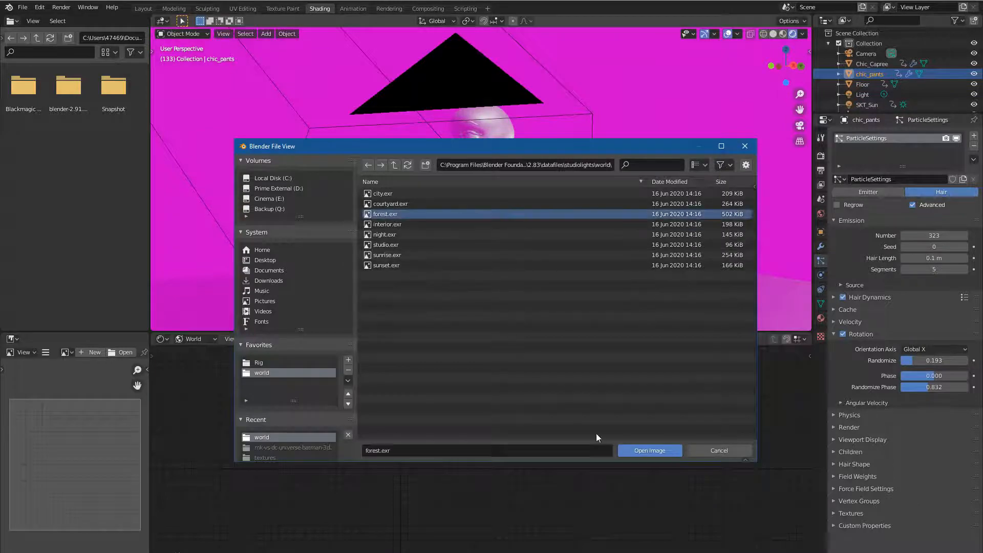
left_click(649, 450)
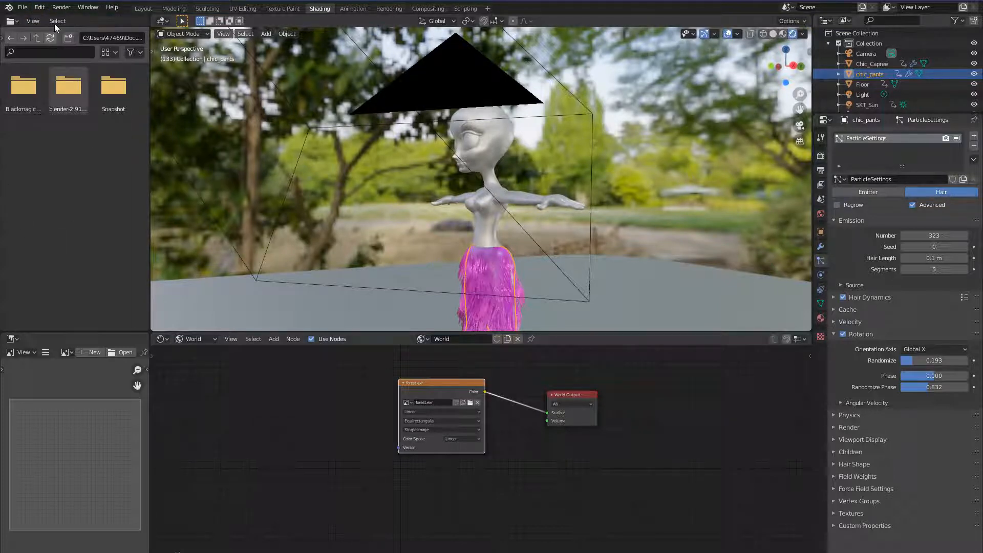
Enable the Node Wrangler add-on, map the forest texture's rotation, and add a UV sphere
left_click(39, 8)
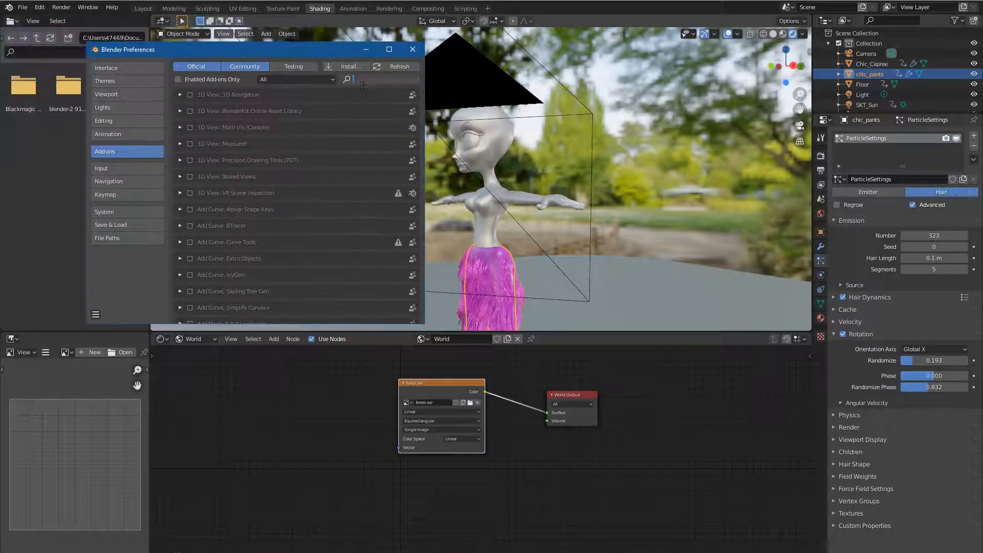
type("wr")
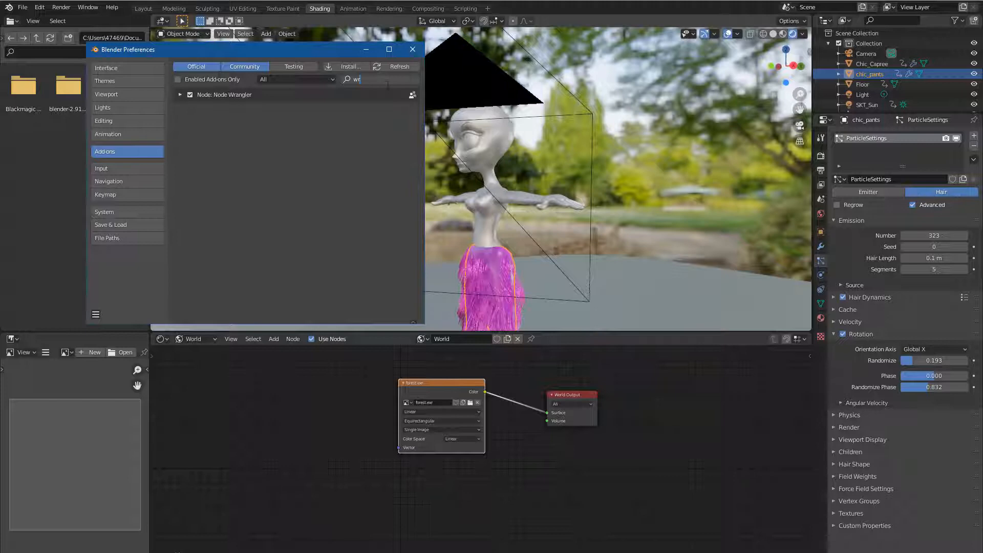
left_click(412, 49)
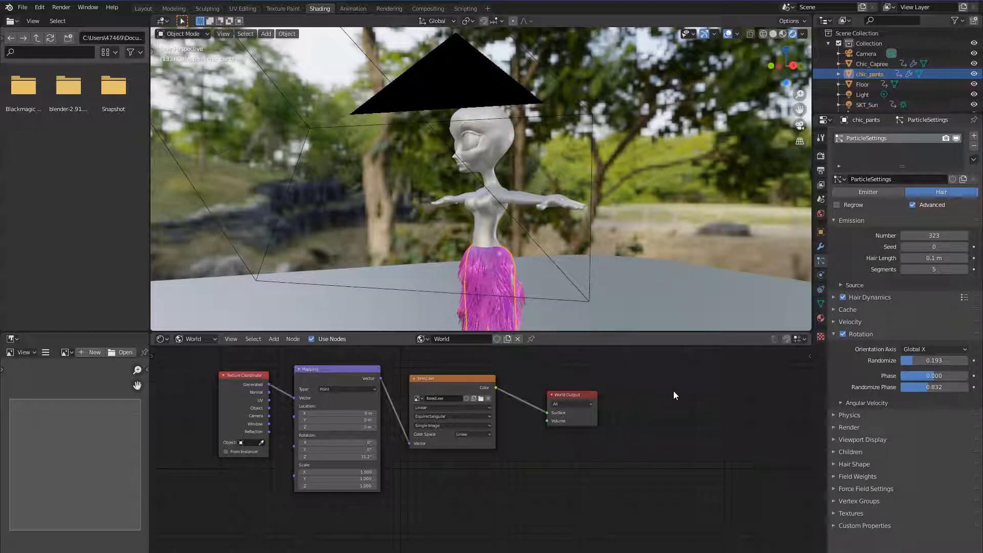
left_click(266, 34)
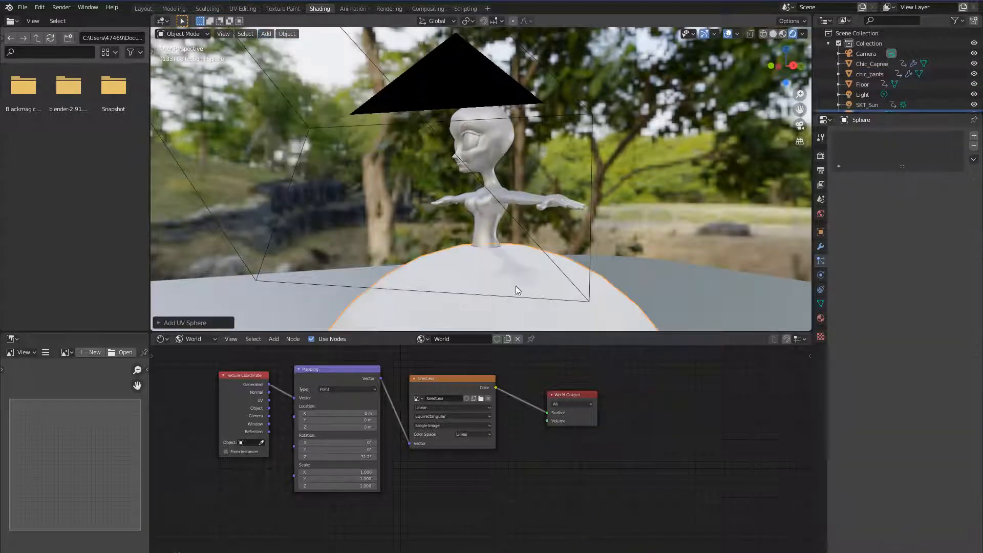
Scale the UV sphere to 90 on X, Y and Z so it encloses the scene
left_click(805, 54)
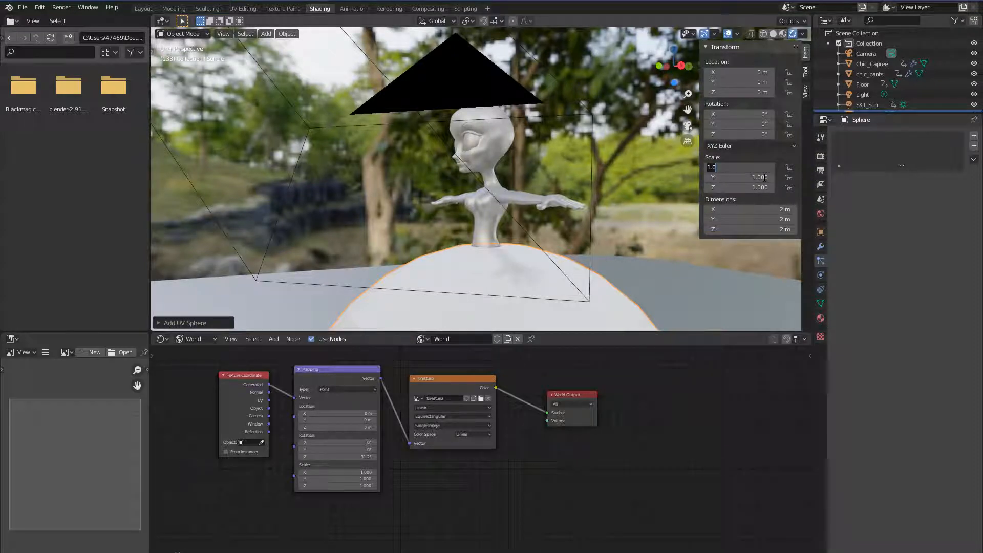
type("90")
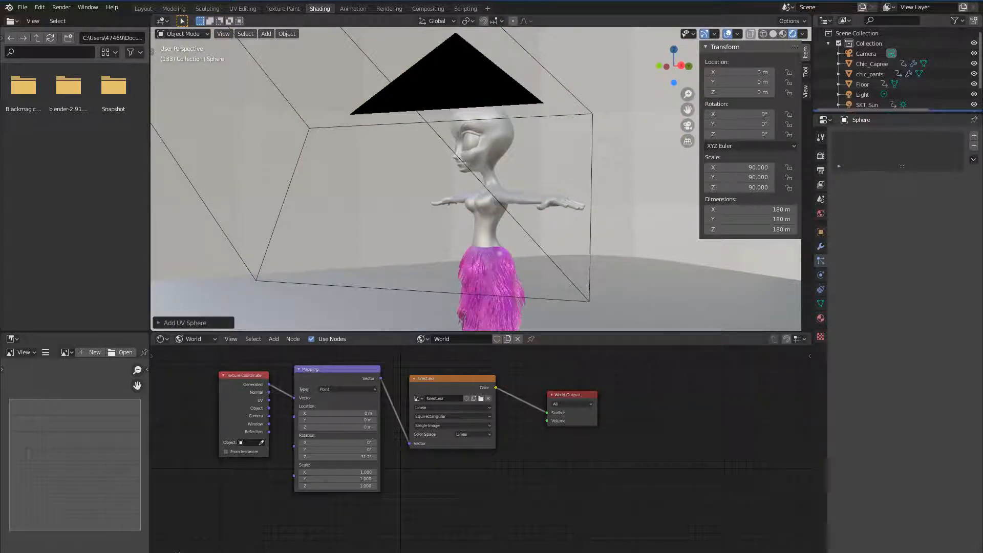
left_click(864, 93)
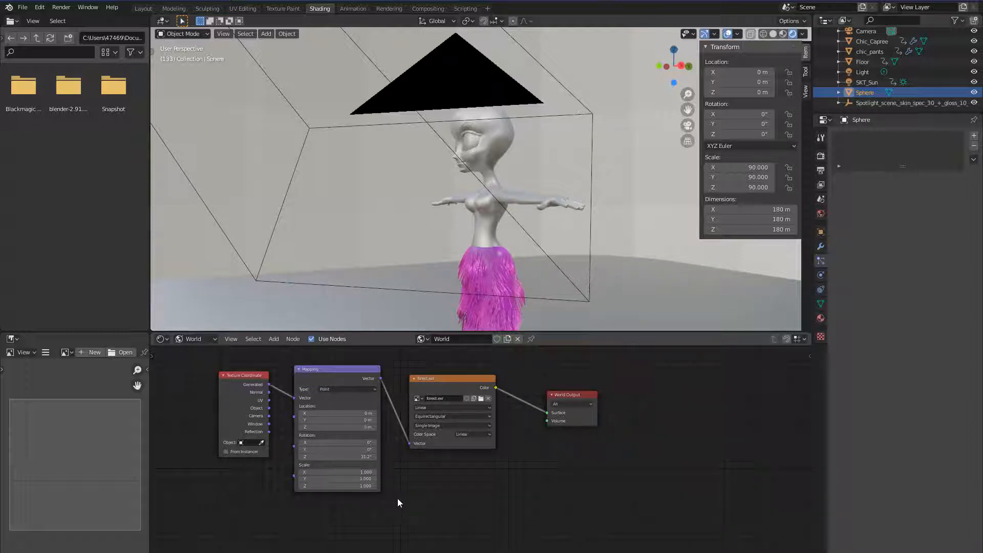
mouse_move(401, 514)
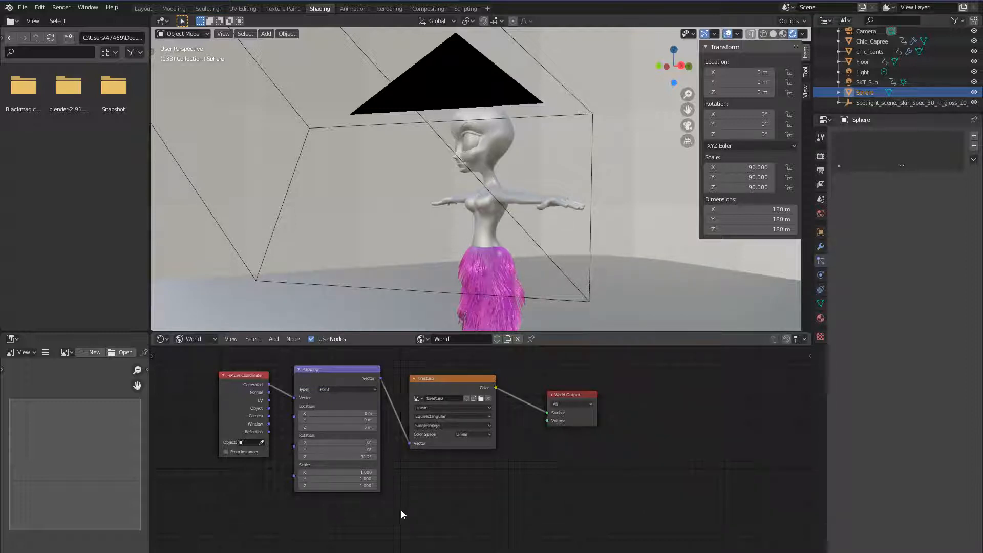
Give the sphere a new Glass BSDF material, then return to the world's nodes
left_click(191, 339)
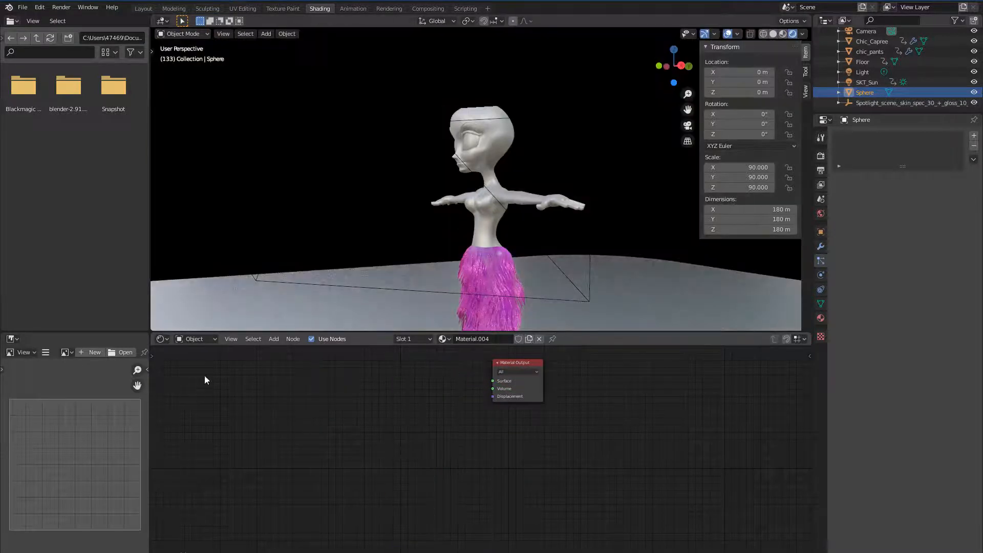
left_click(273, 339)
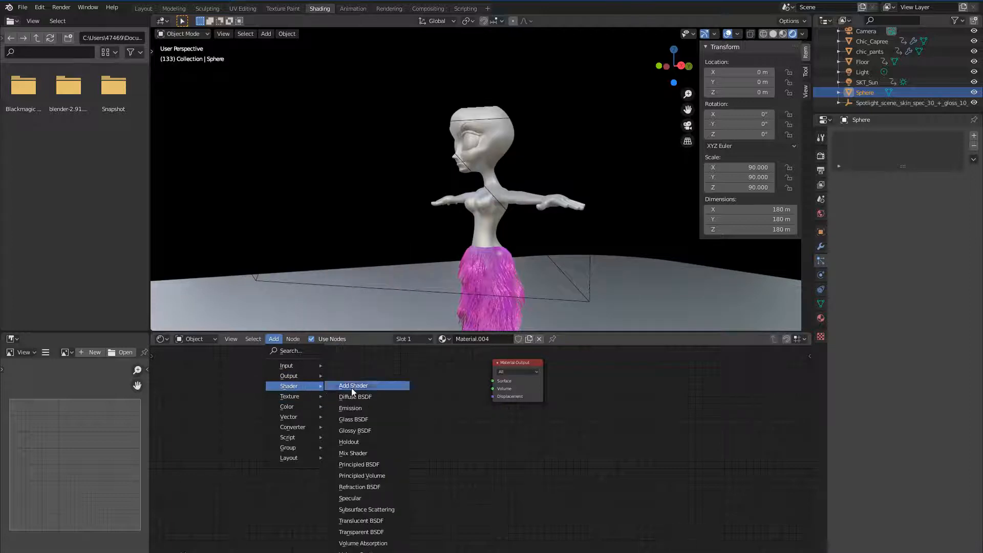
left_click(353, 418)
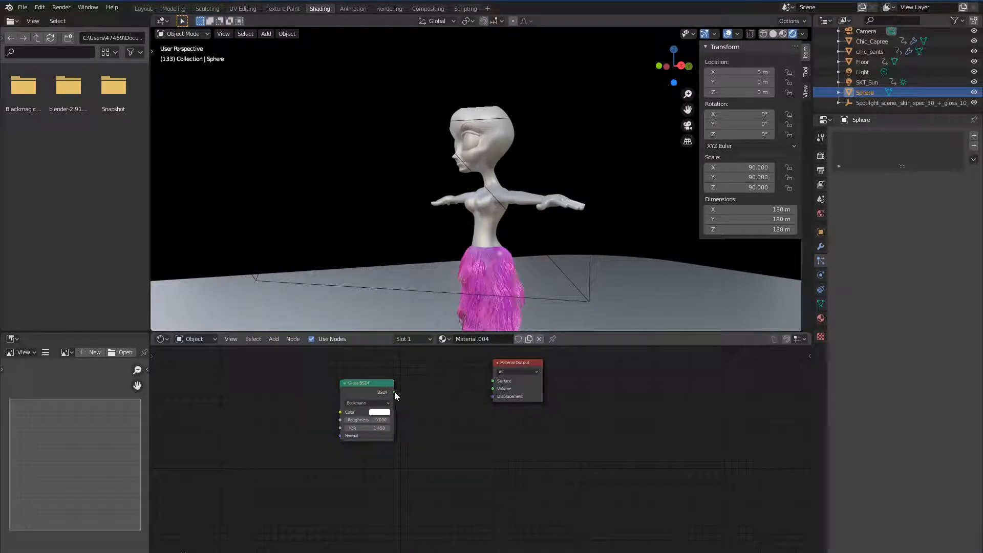
left_click_drag(393, 392, 494, 381)
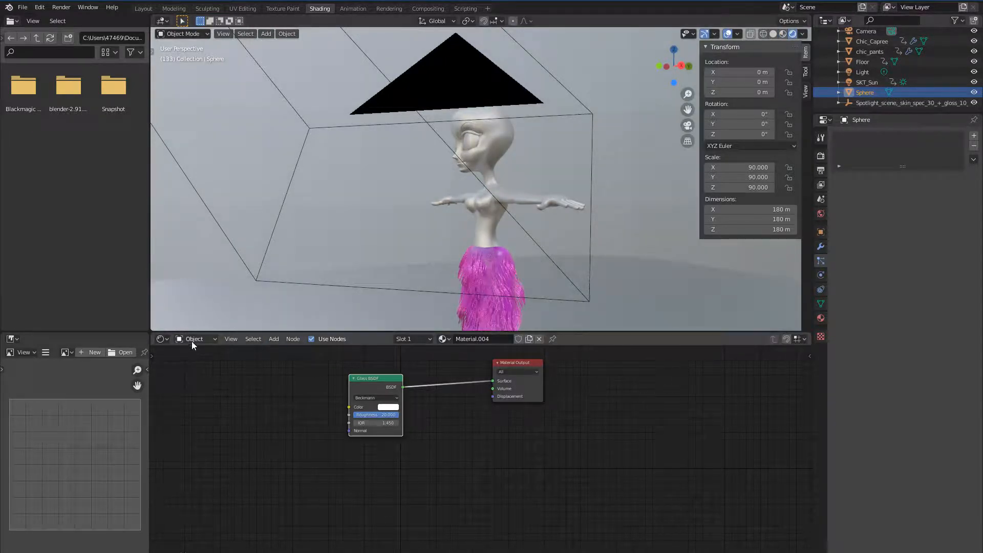
left_click(194, 339)
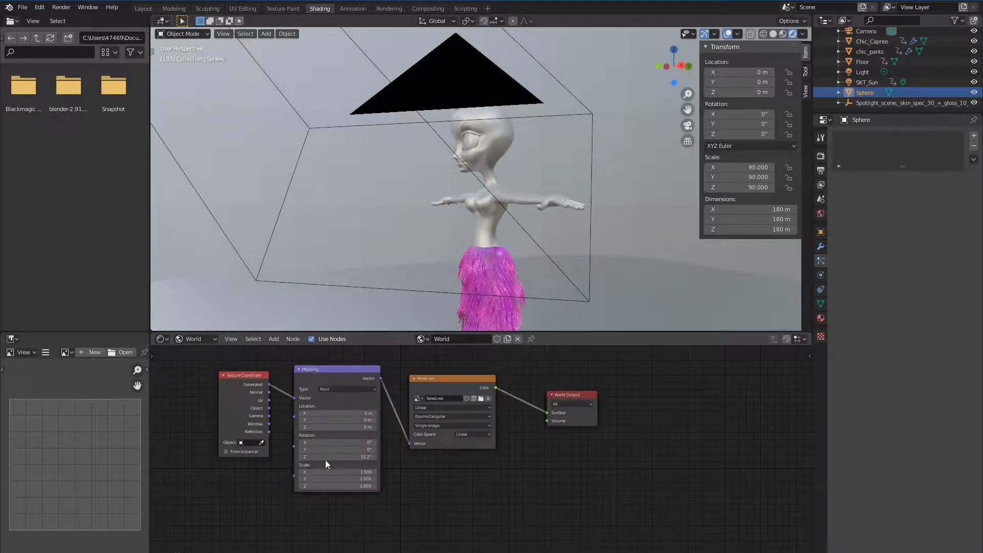